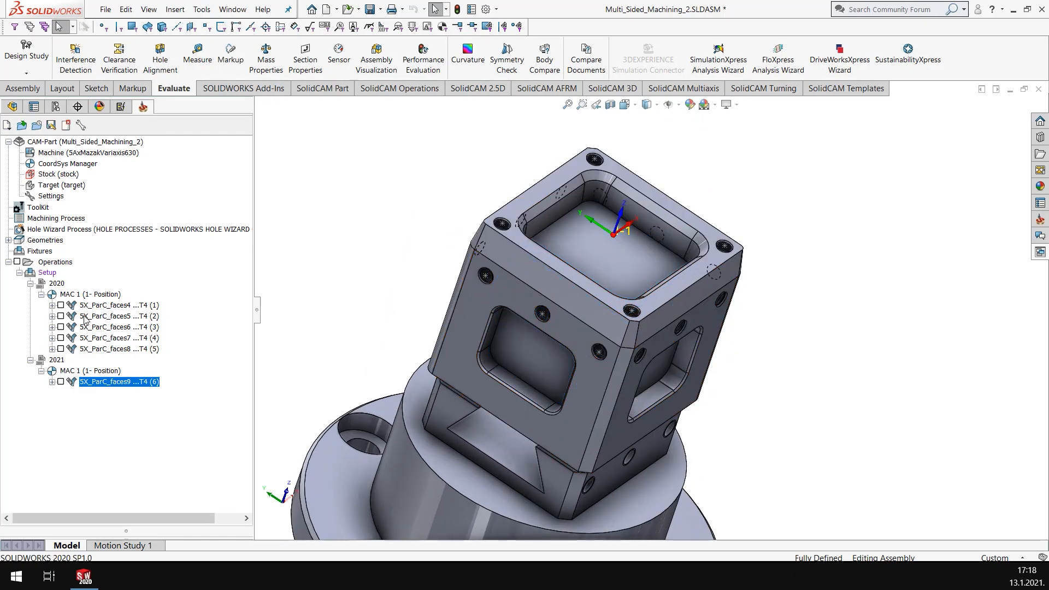
Display the 5X_ParC_faces operation toolpaths on the cube and dismiss the unsaved-document reminder.
click(117, 305)
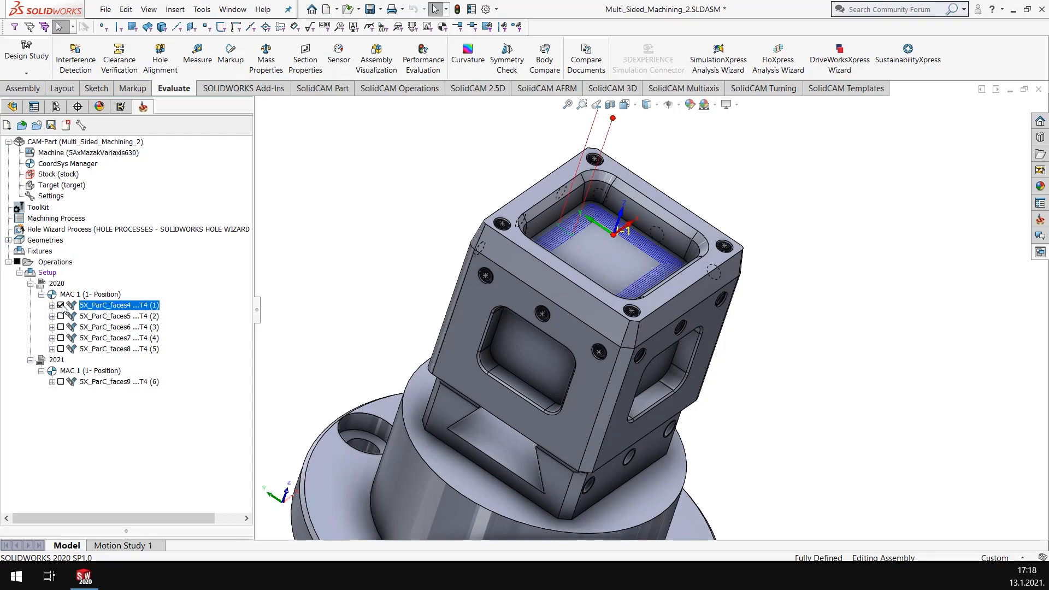
click(119, 315)
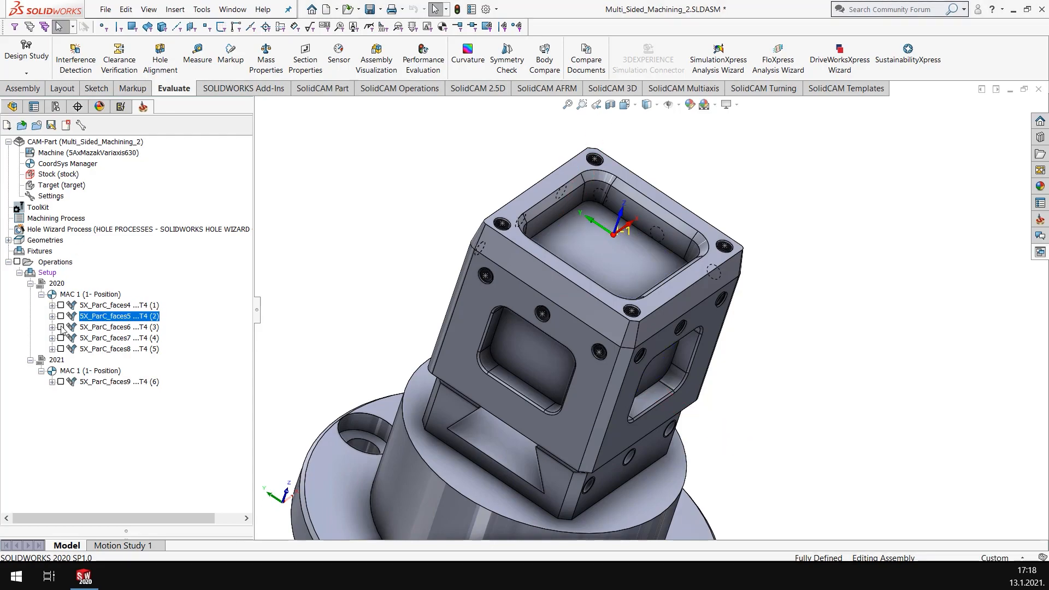
click(119, 337)
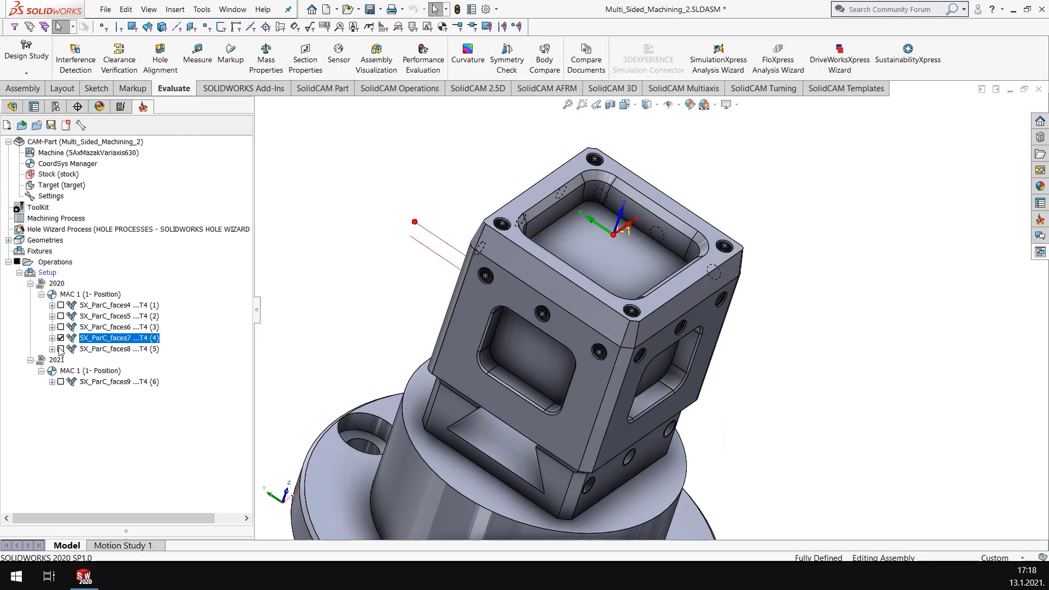
click(117, 315)
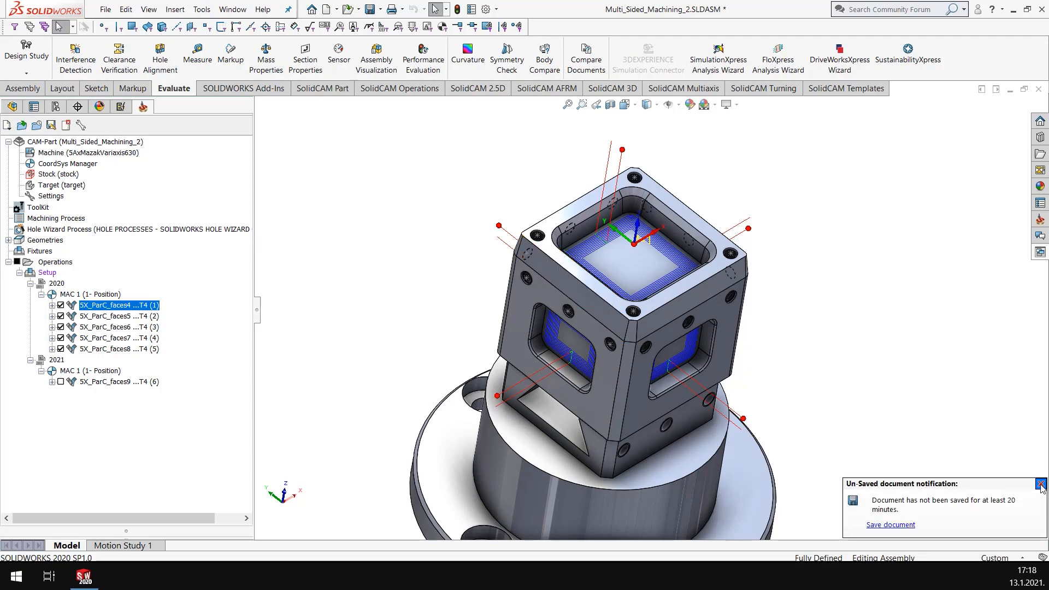
click(1041, 484)
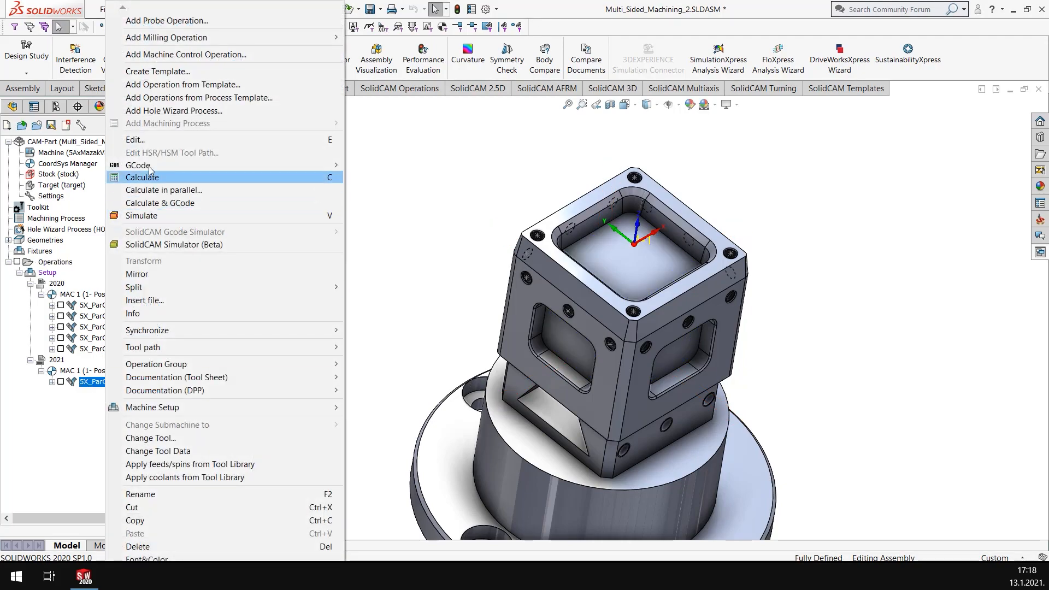
Edit the 2021 operation and define drive surface faces10 from the five pocket floors.
click(141, 177)
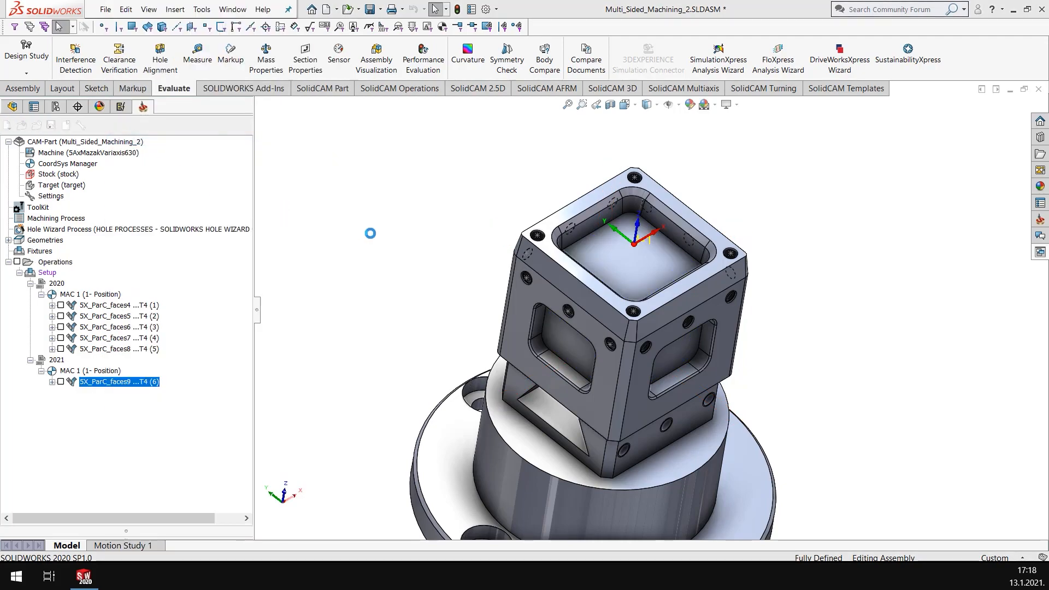
double_click(117, 382)
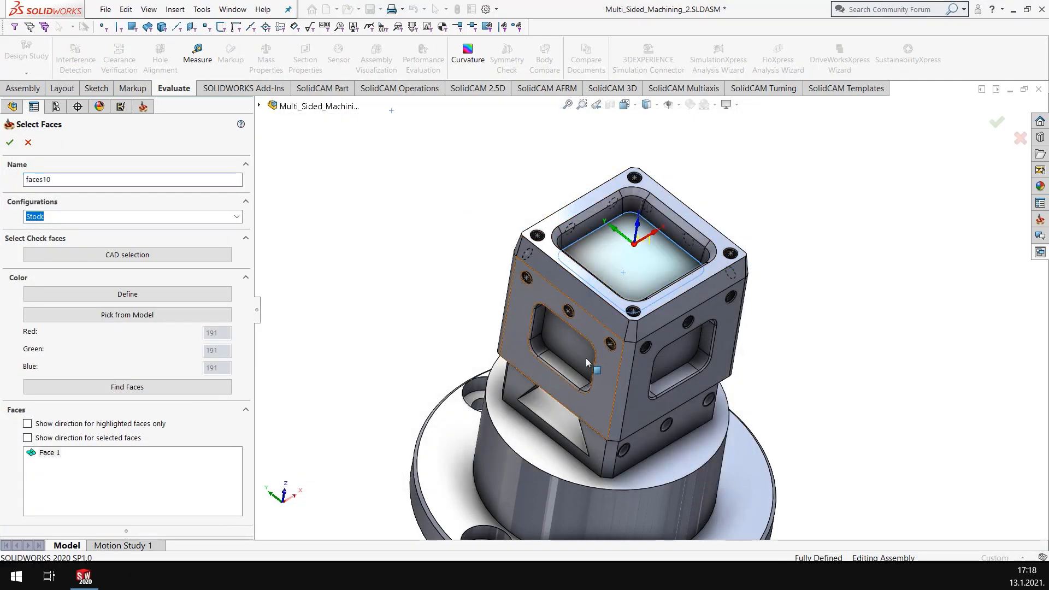
click(564, 341)
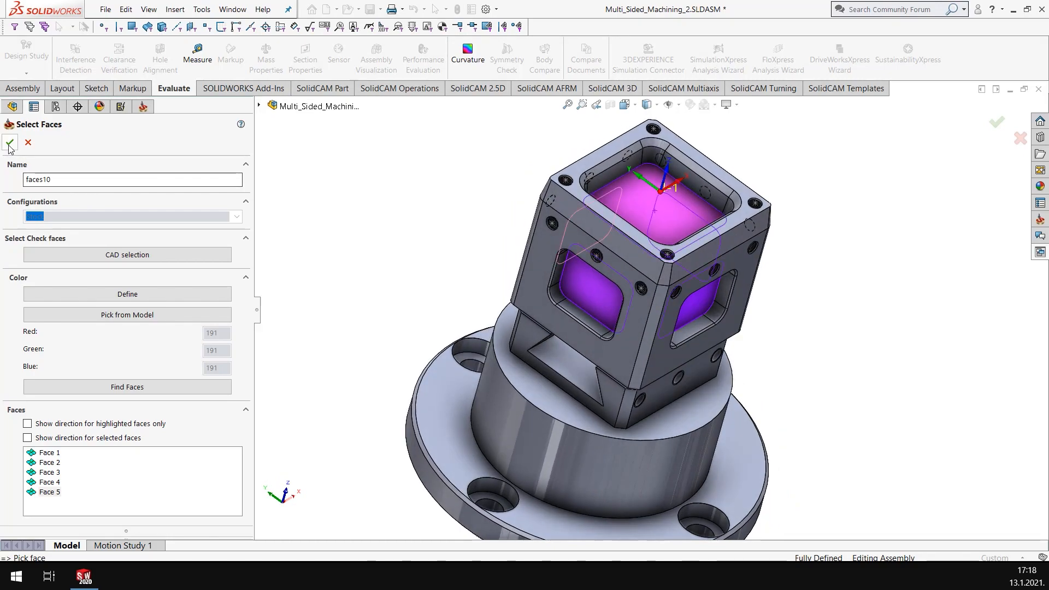
click(10, 144)
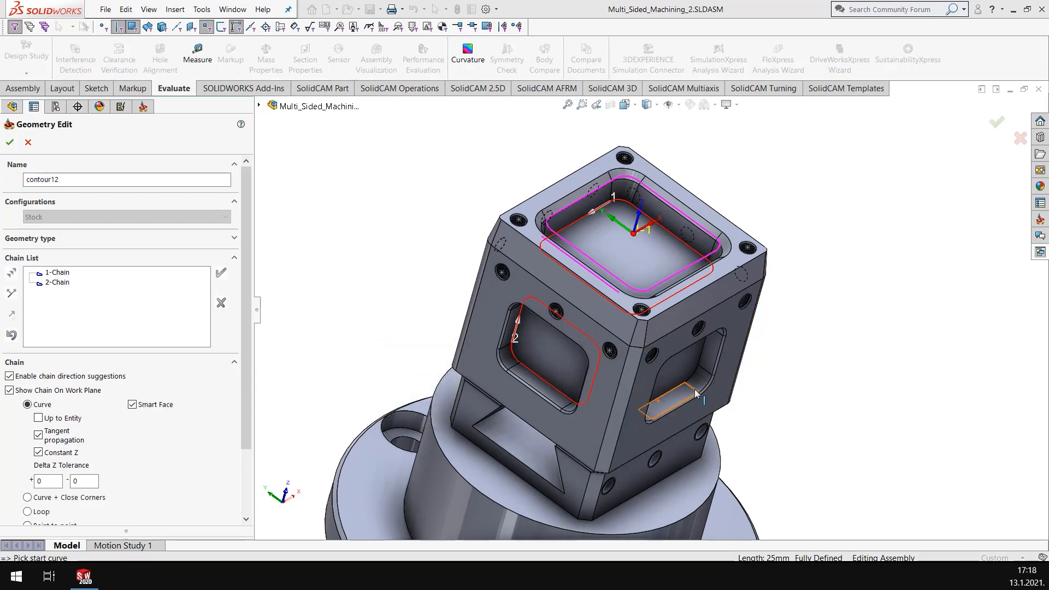
Add the remaining pocket edge chains to contour12 and confirm the five-chain curve.
click(662, 395)
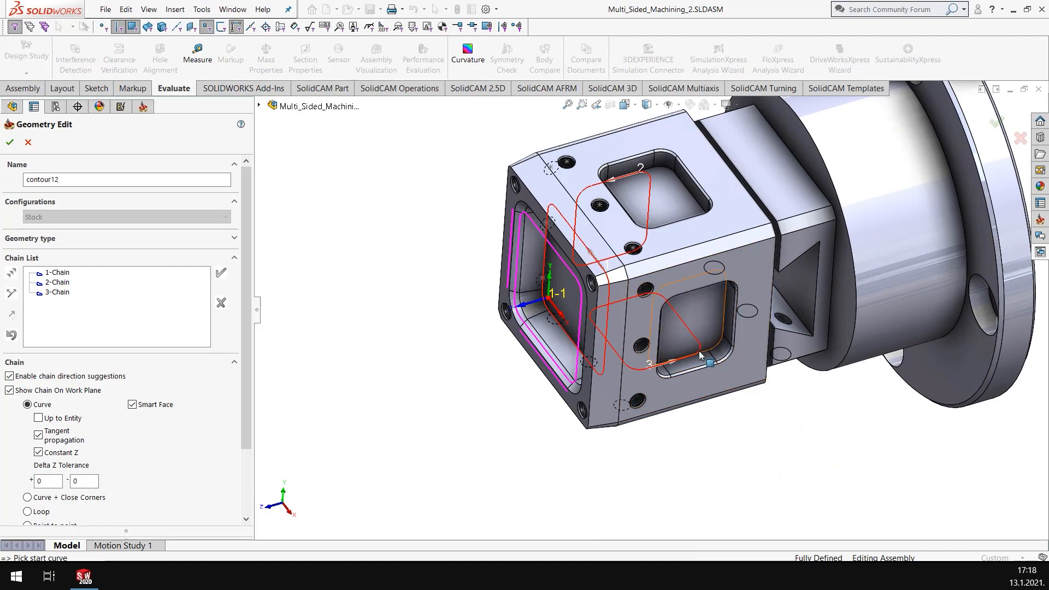
click(706, 355)
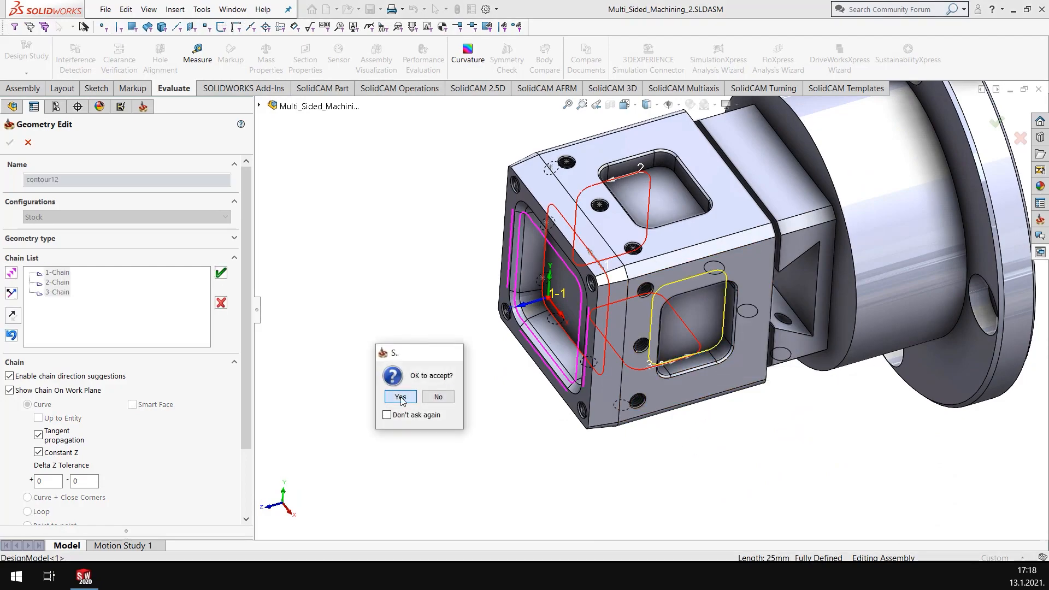
click(399, 397)
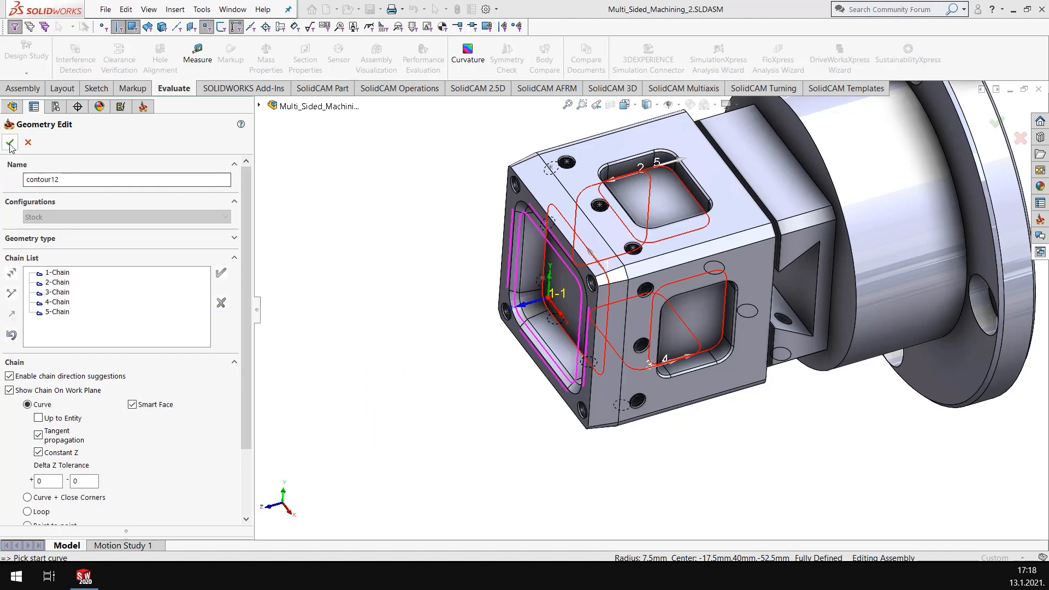
click(10, 144)
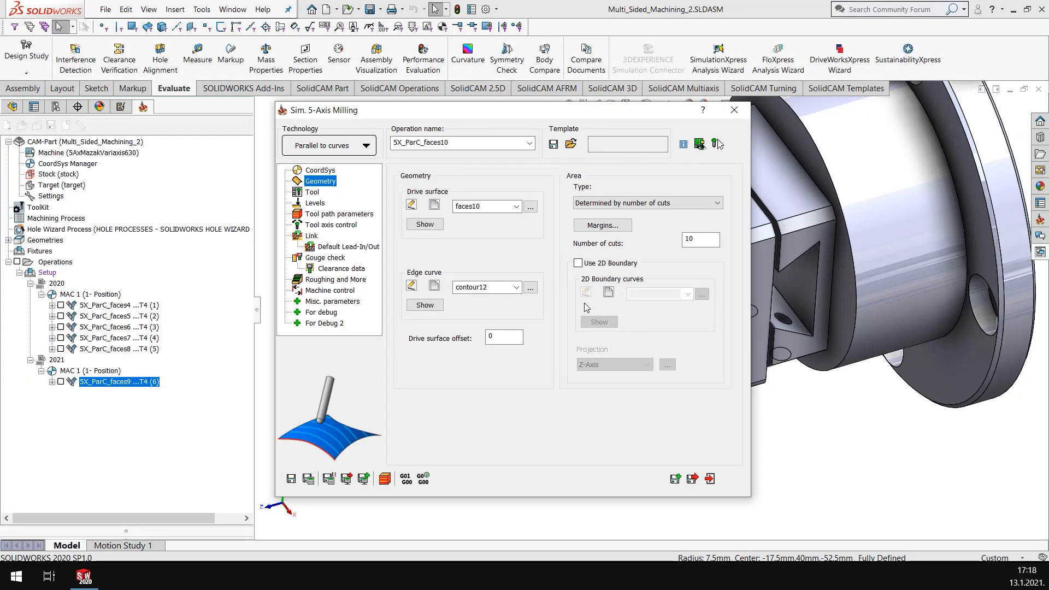
Review the 6 mm ball-nose tool and the toolpath parameter pages.
click(313, 192)
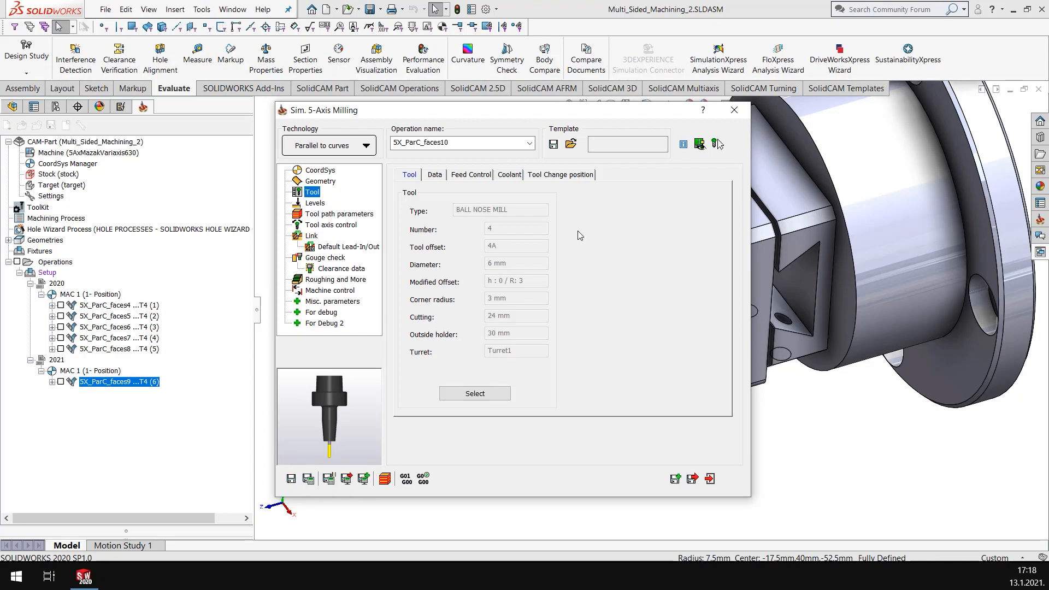
click(338, 213)
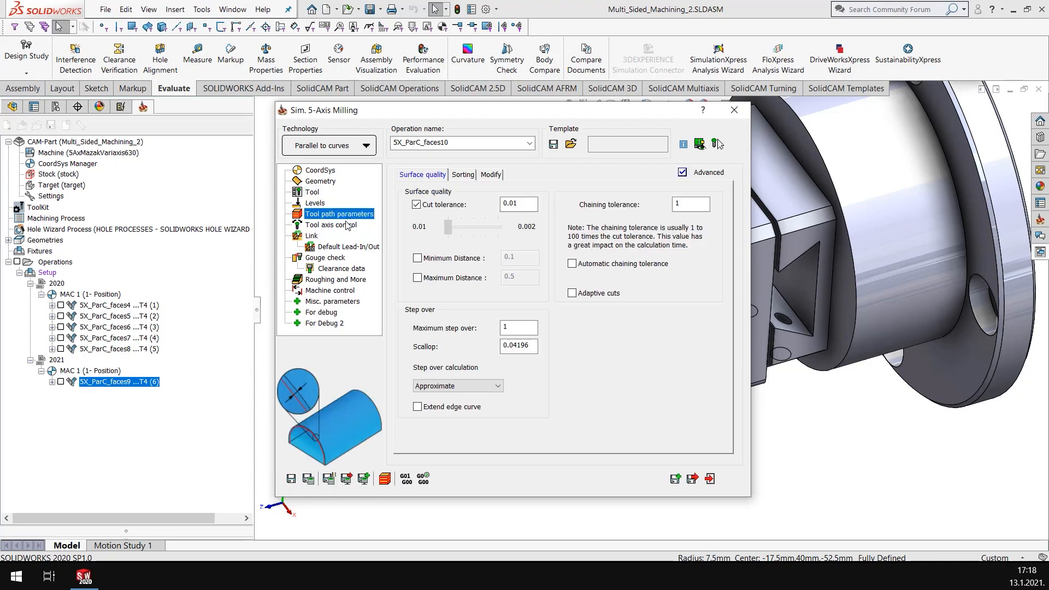
click(331, 224)
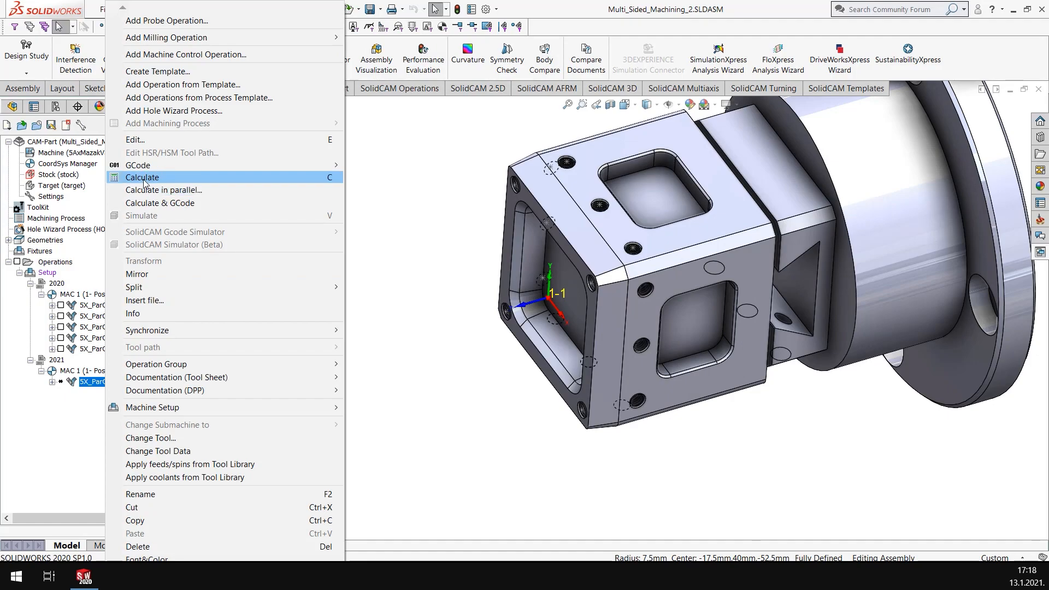
Calculate the 2021 five-axis operation's toolpath.
click(142, 177)
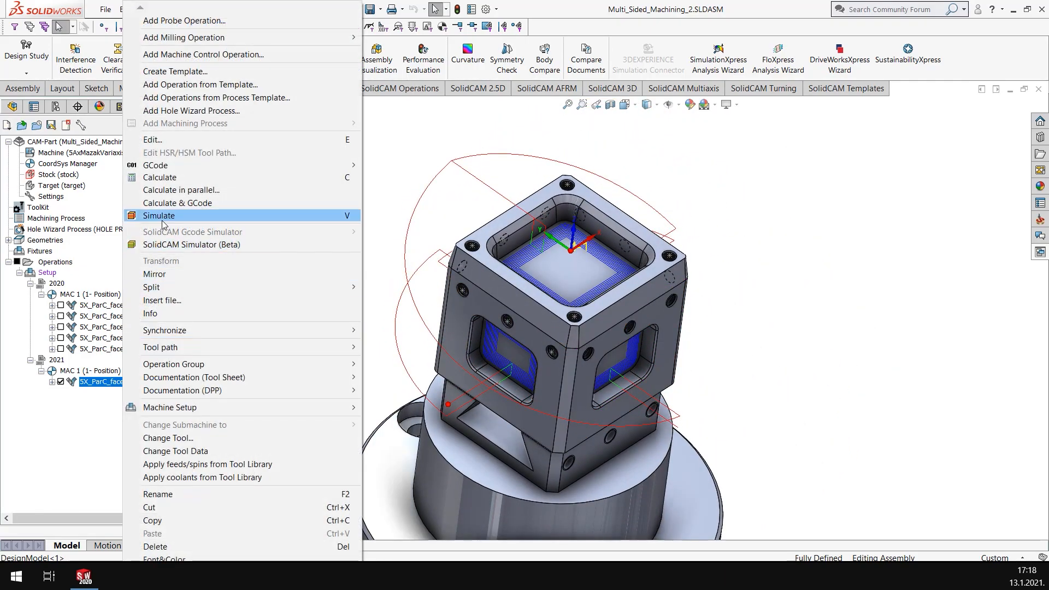
Run the machine simulation through all 1762 moves, exit, and redisplay the toolpath.
click(159, 215)
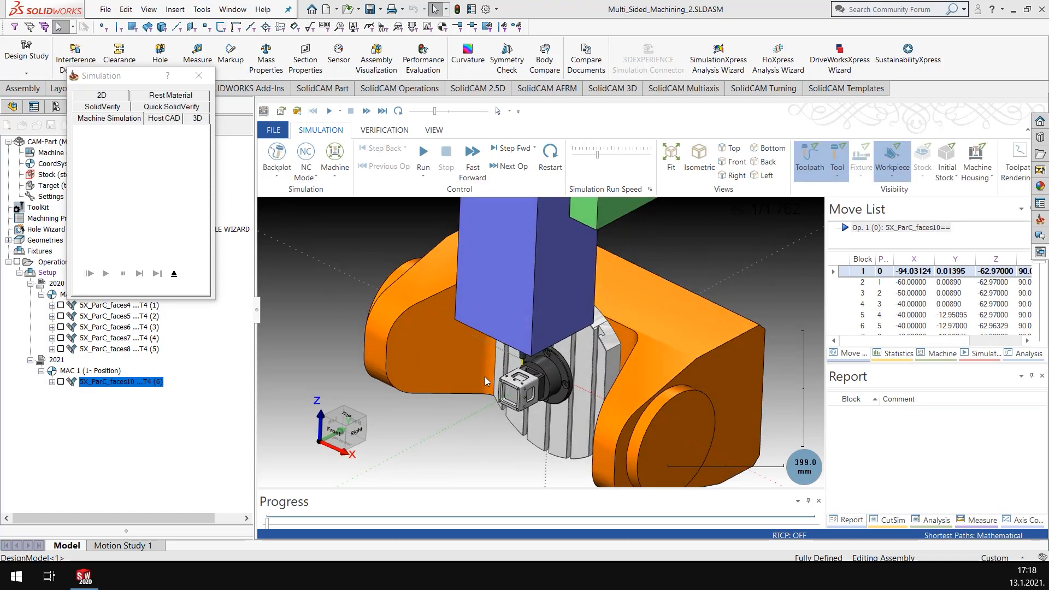
click(471, 156)
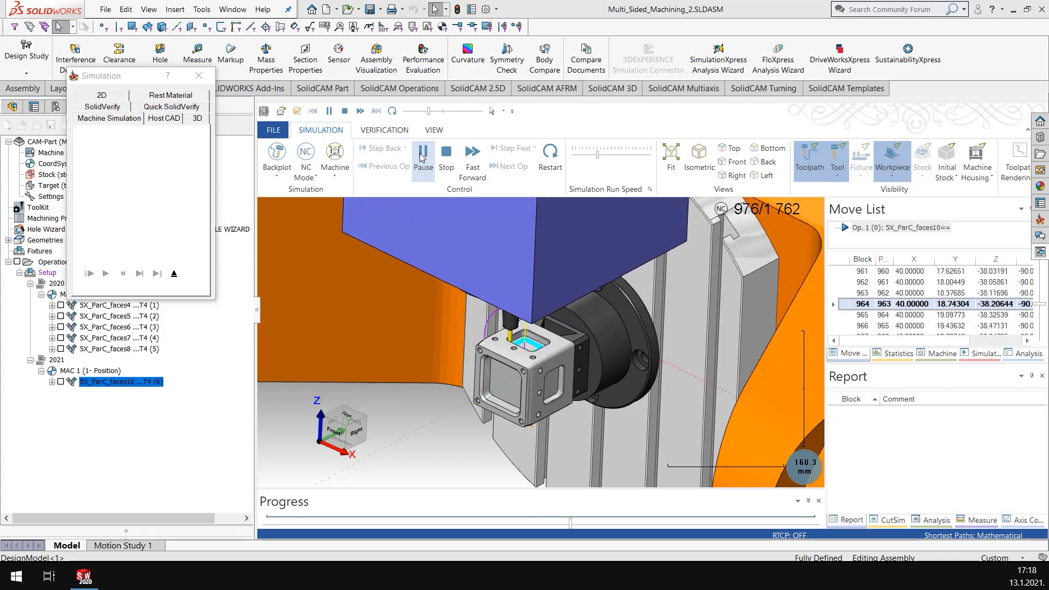
click(423, 154)
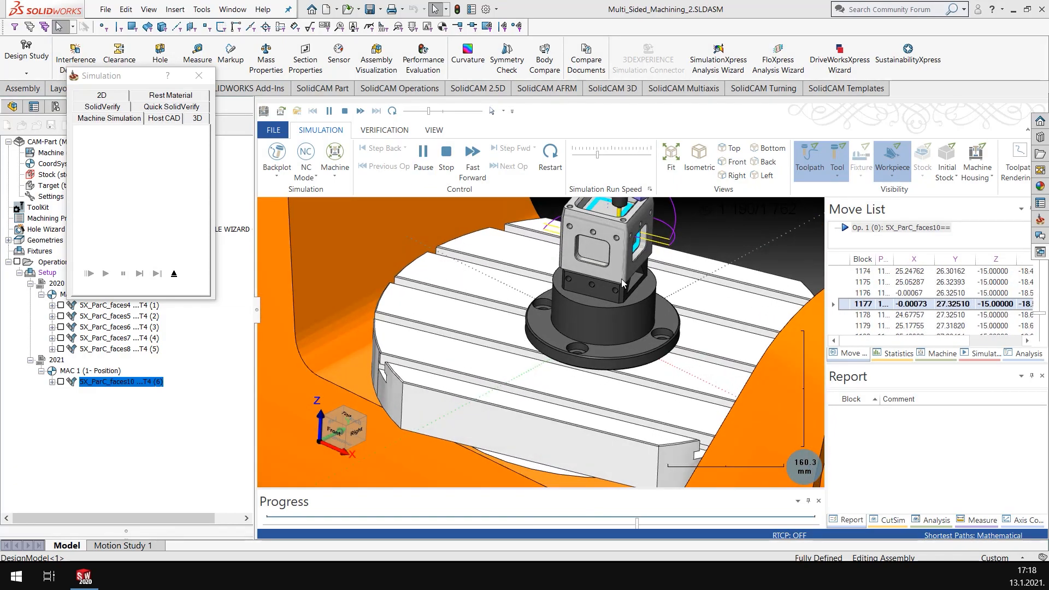
click(104, 273)
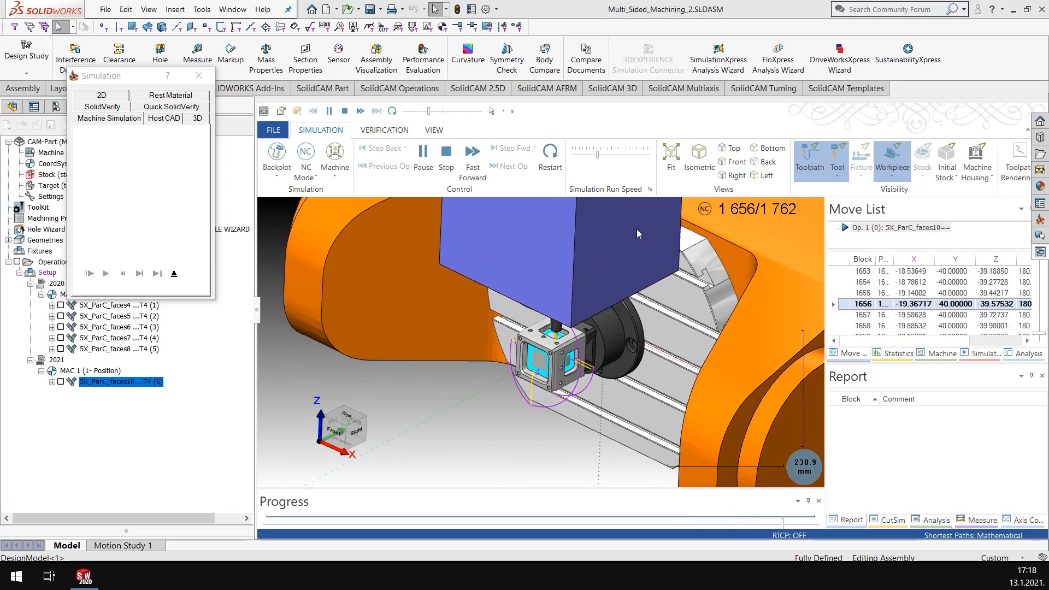
click(423, 158)
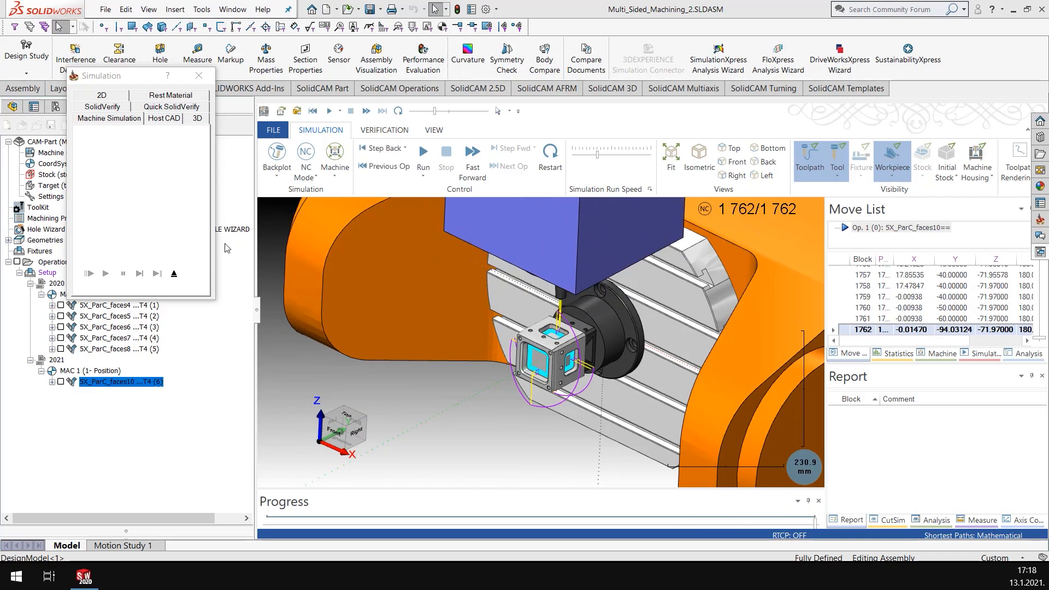
click(198, 75)
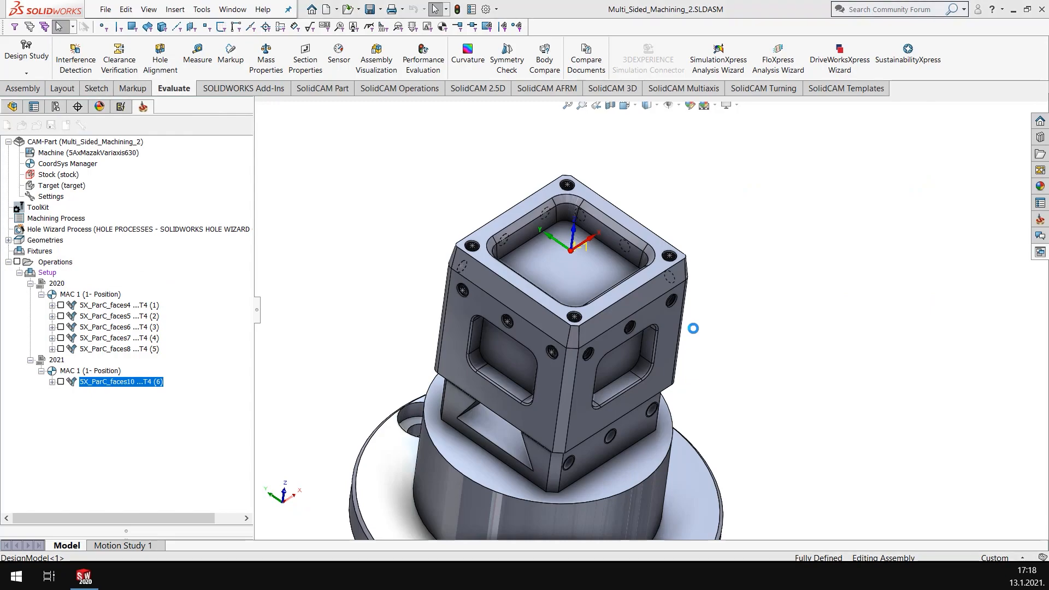
click(60, 381)
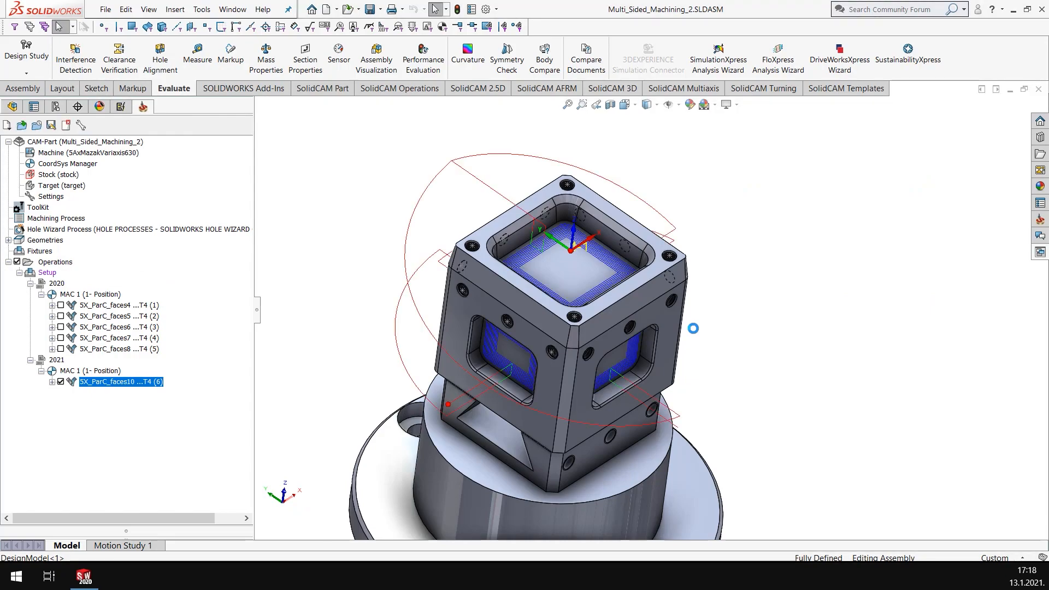